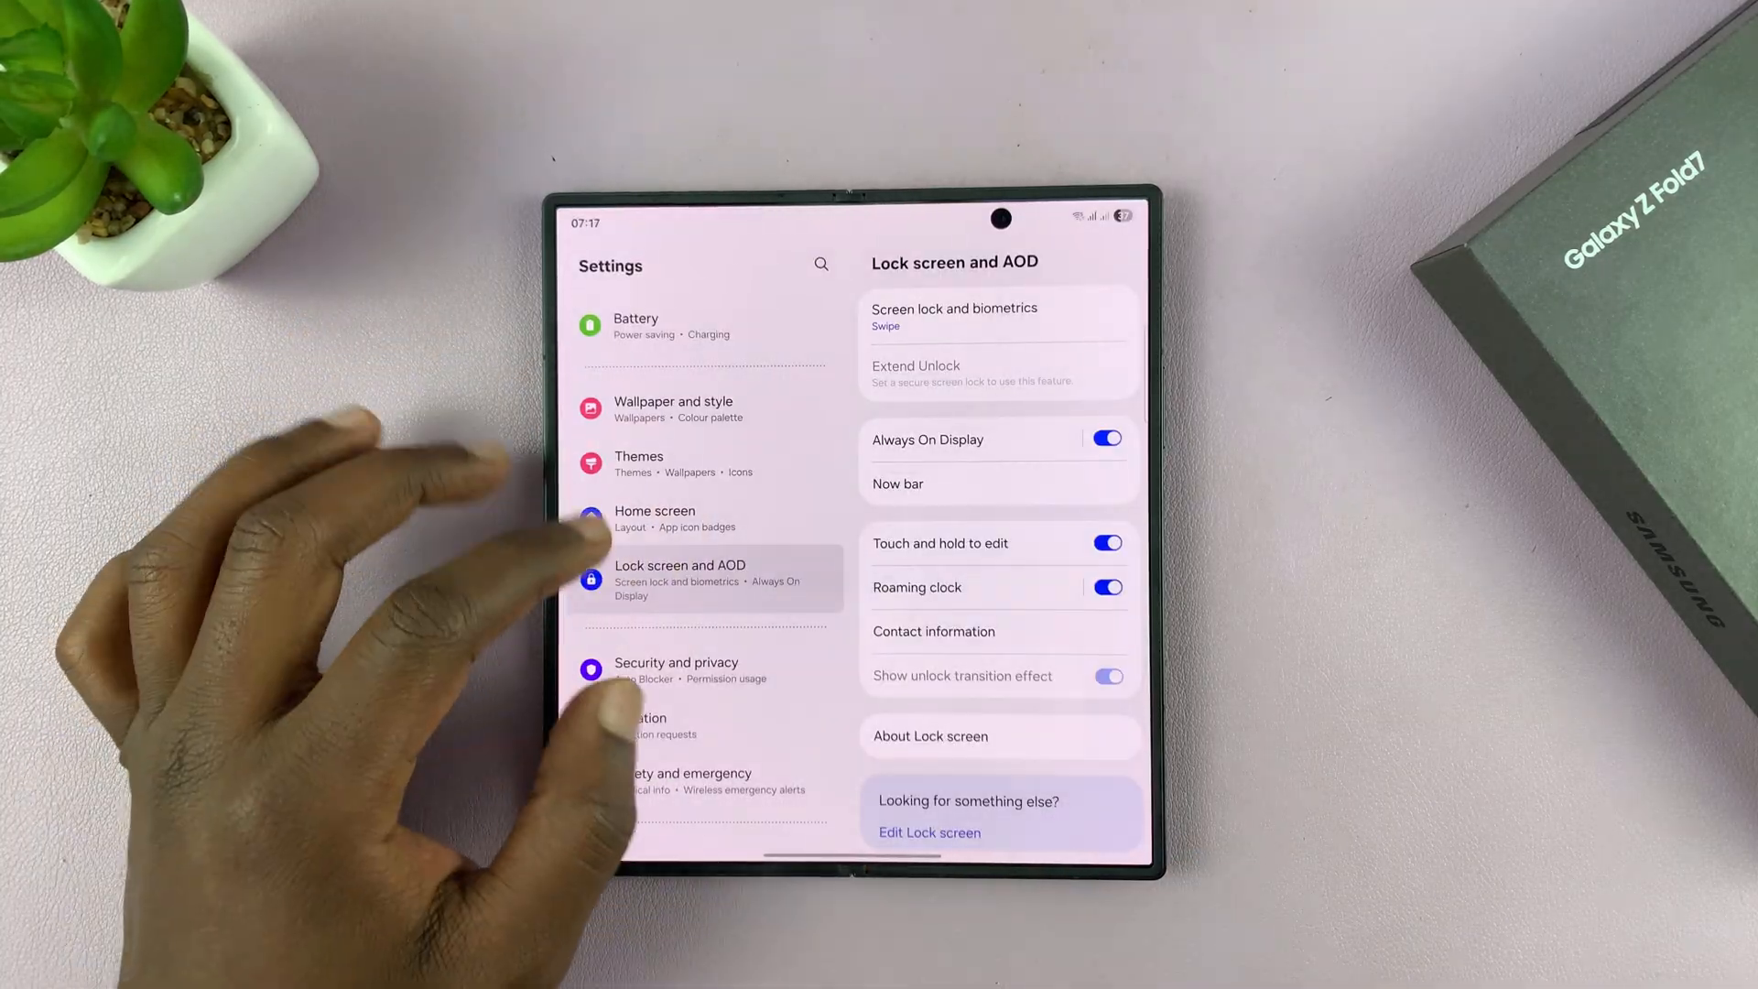
# - Switch Always On Display off and back on, then open its settings page
pyautogui.scroll(-3)
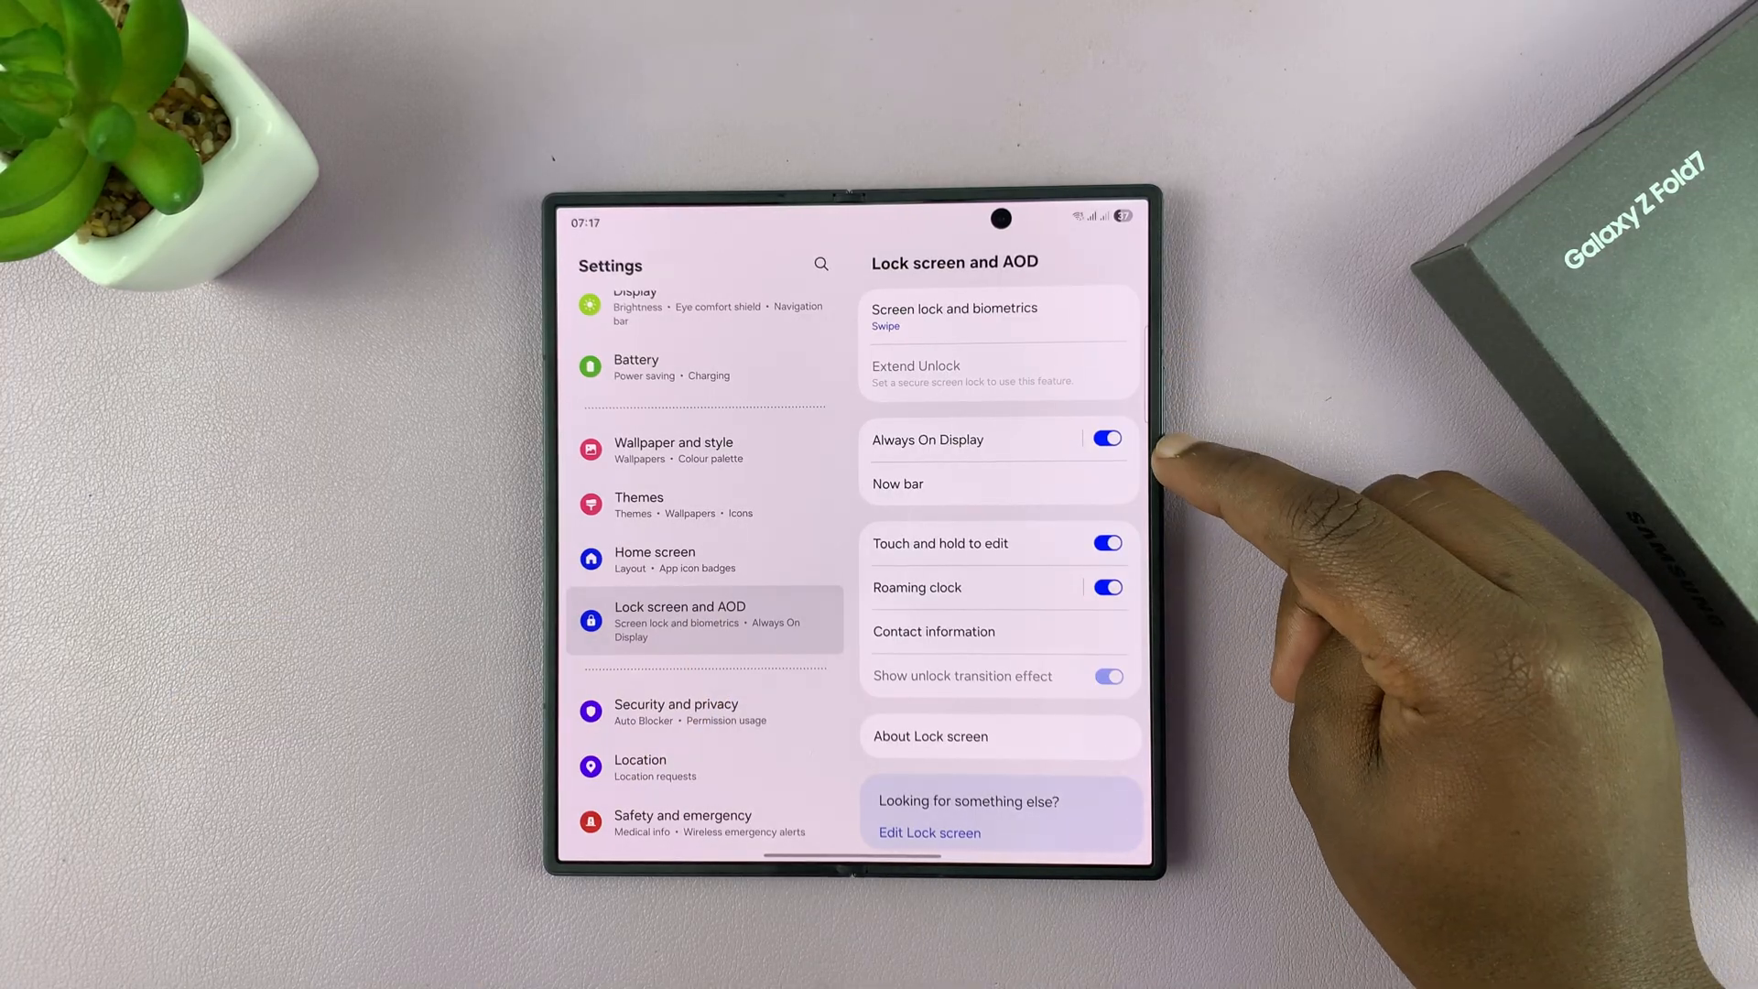
pyautogui.click(1105, 439)
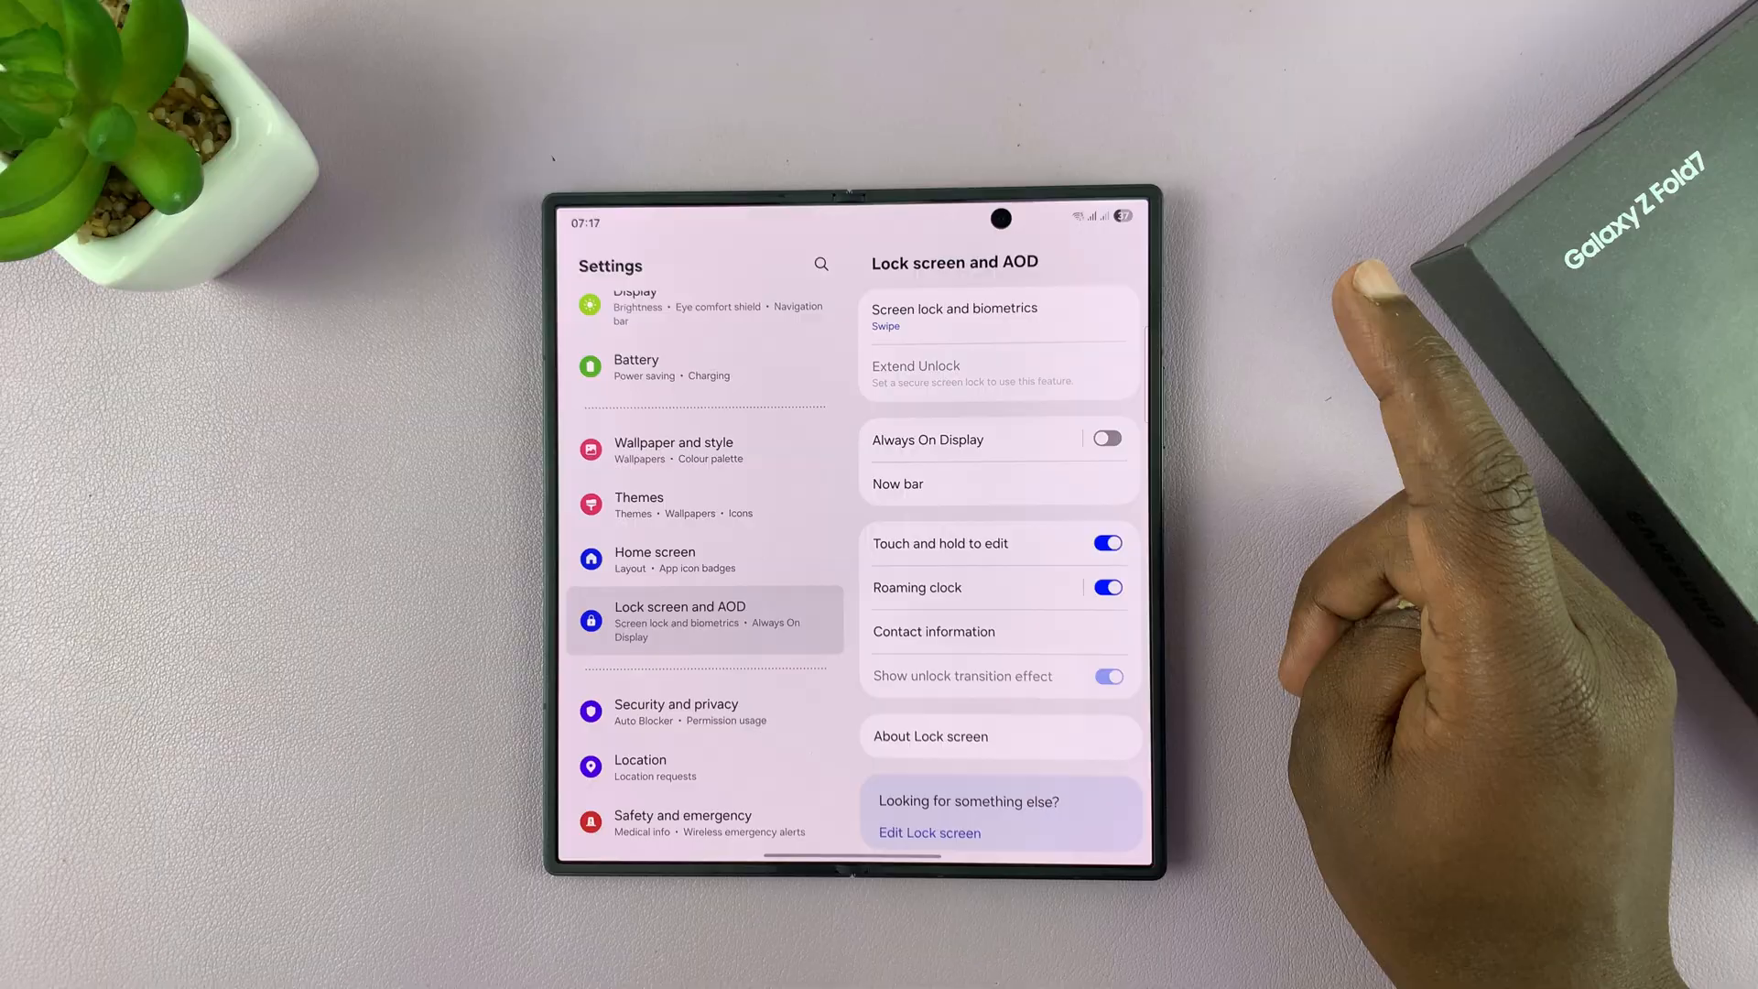
pyautogui.click(1104, 438)
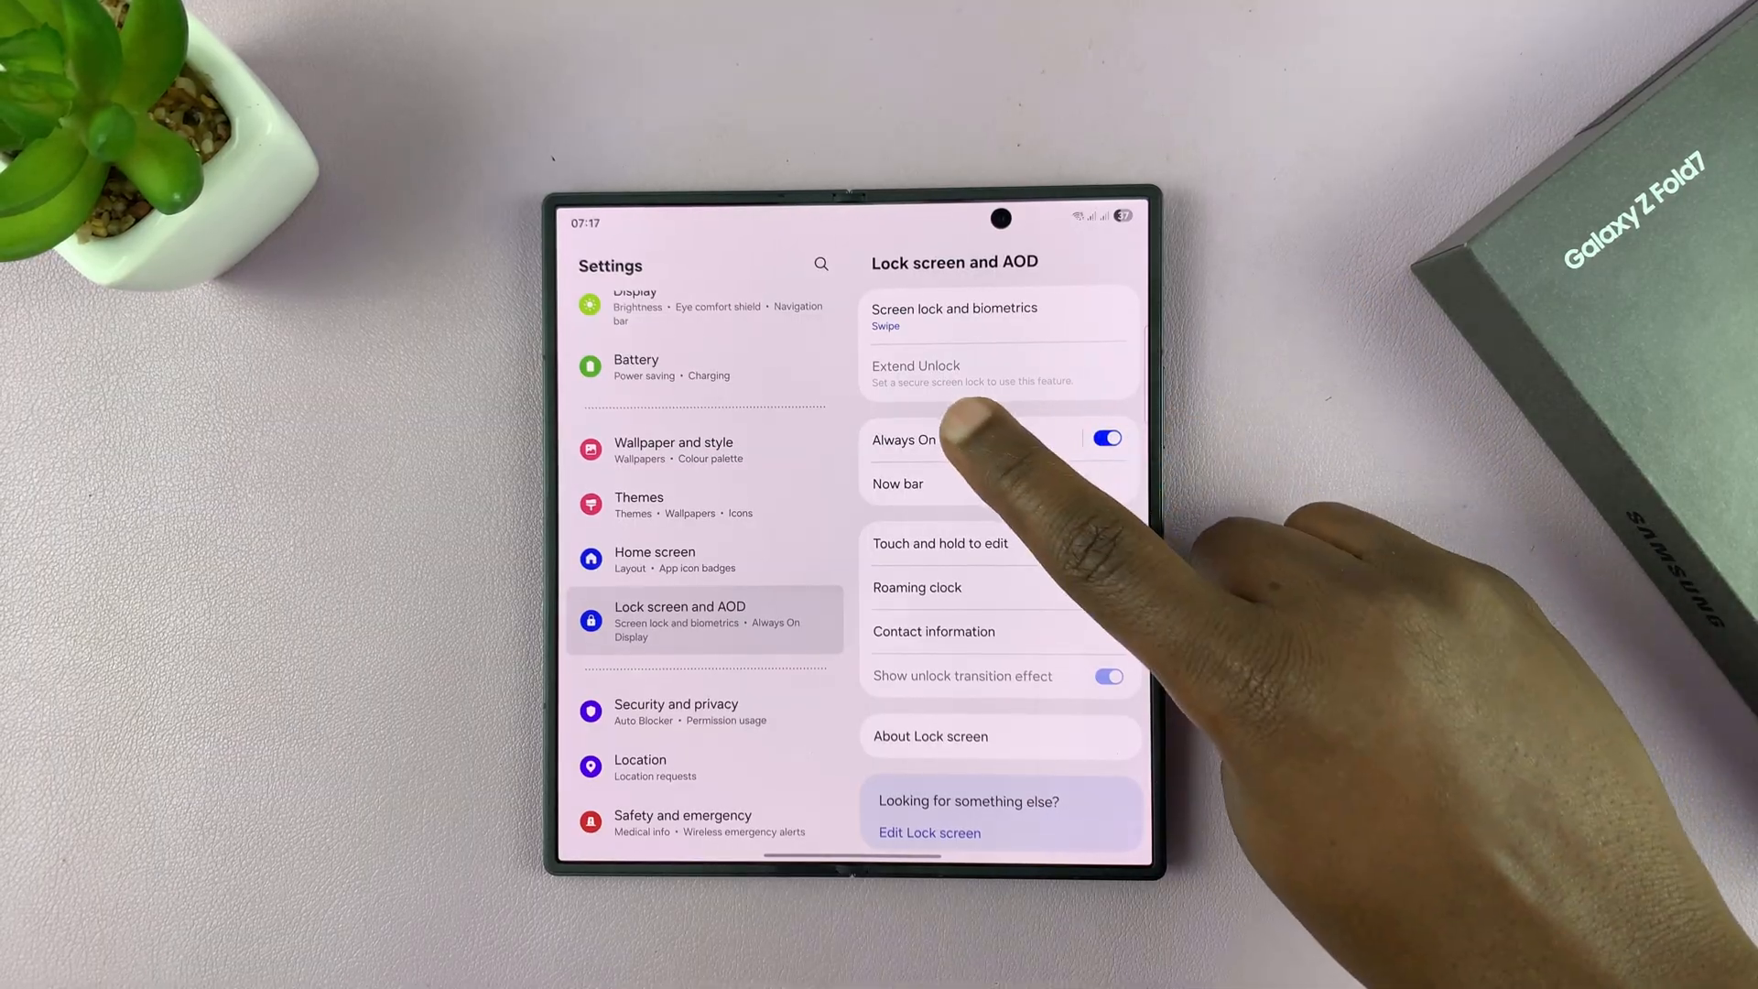
pyautogui.click(903, 440)
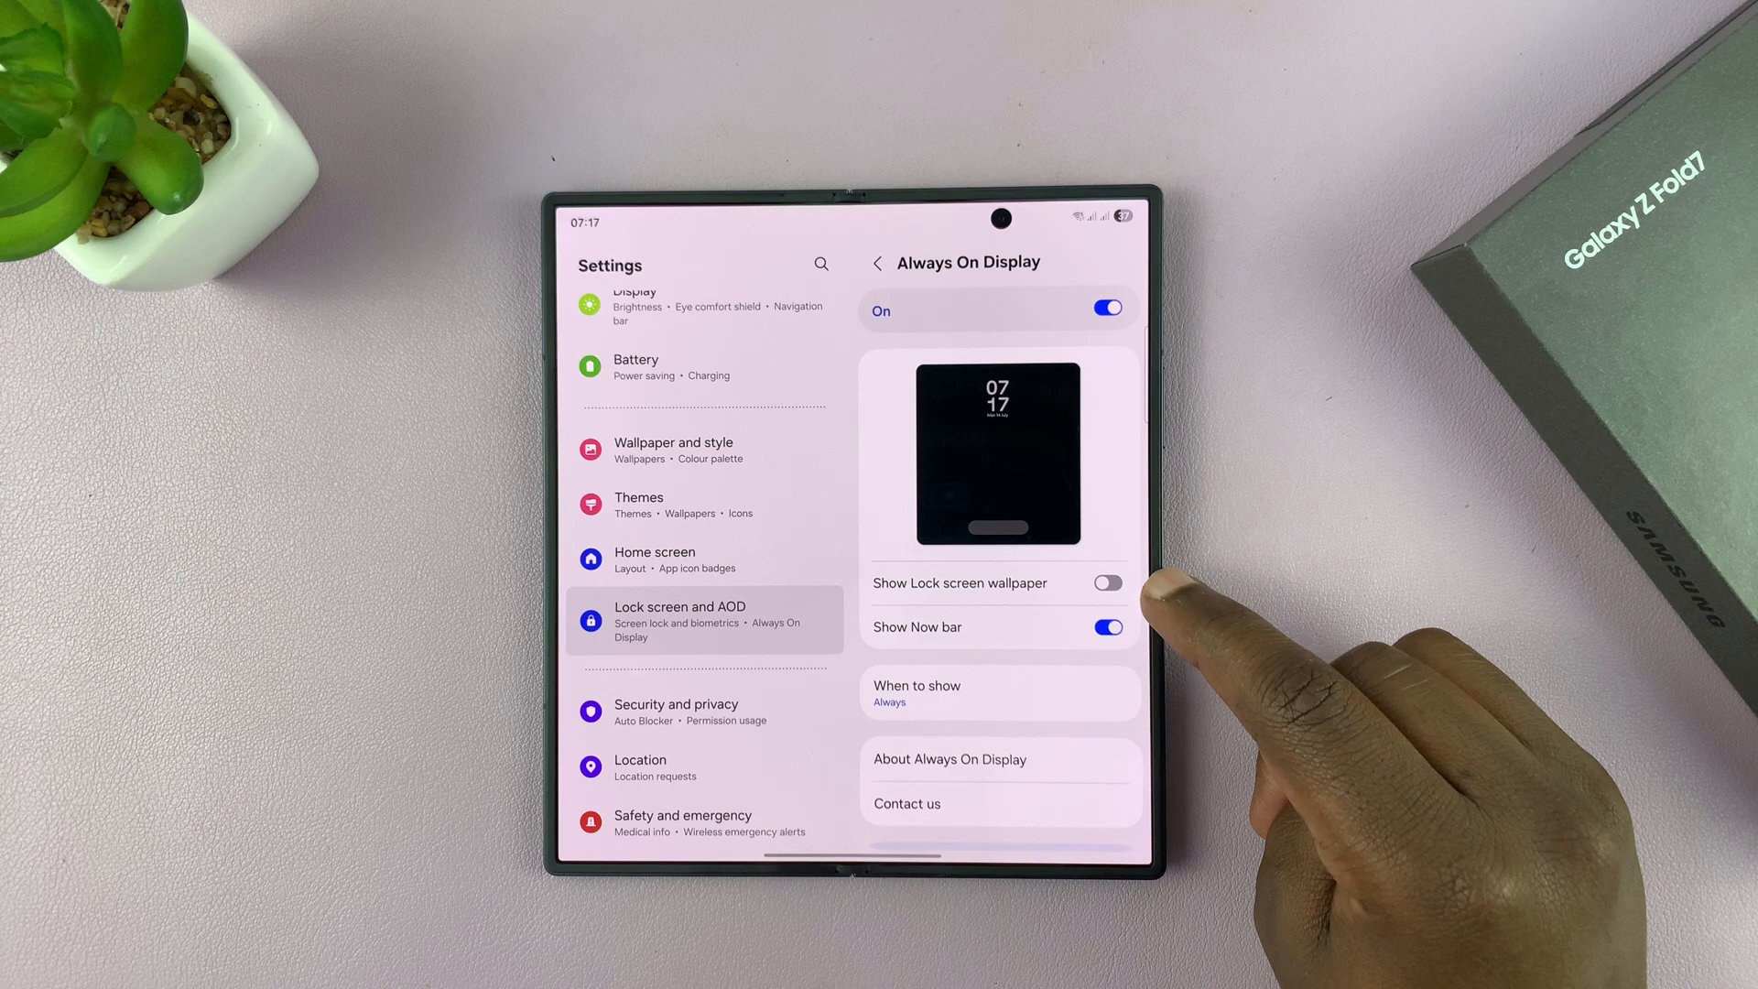
# - Toggle the wallpaper and Now bar switches, leaving wallpaper hidden and Now bar shown
pyautogui.click(1107, 582)
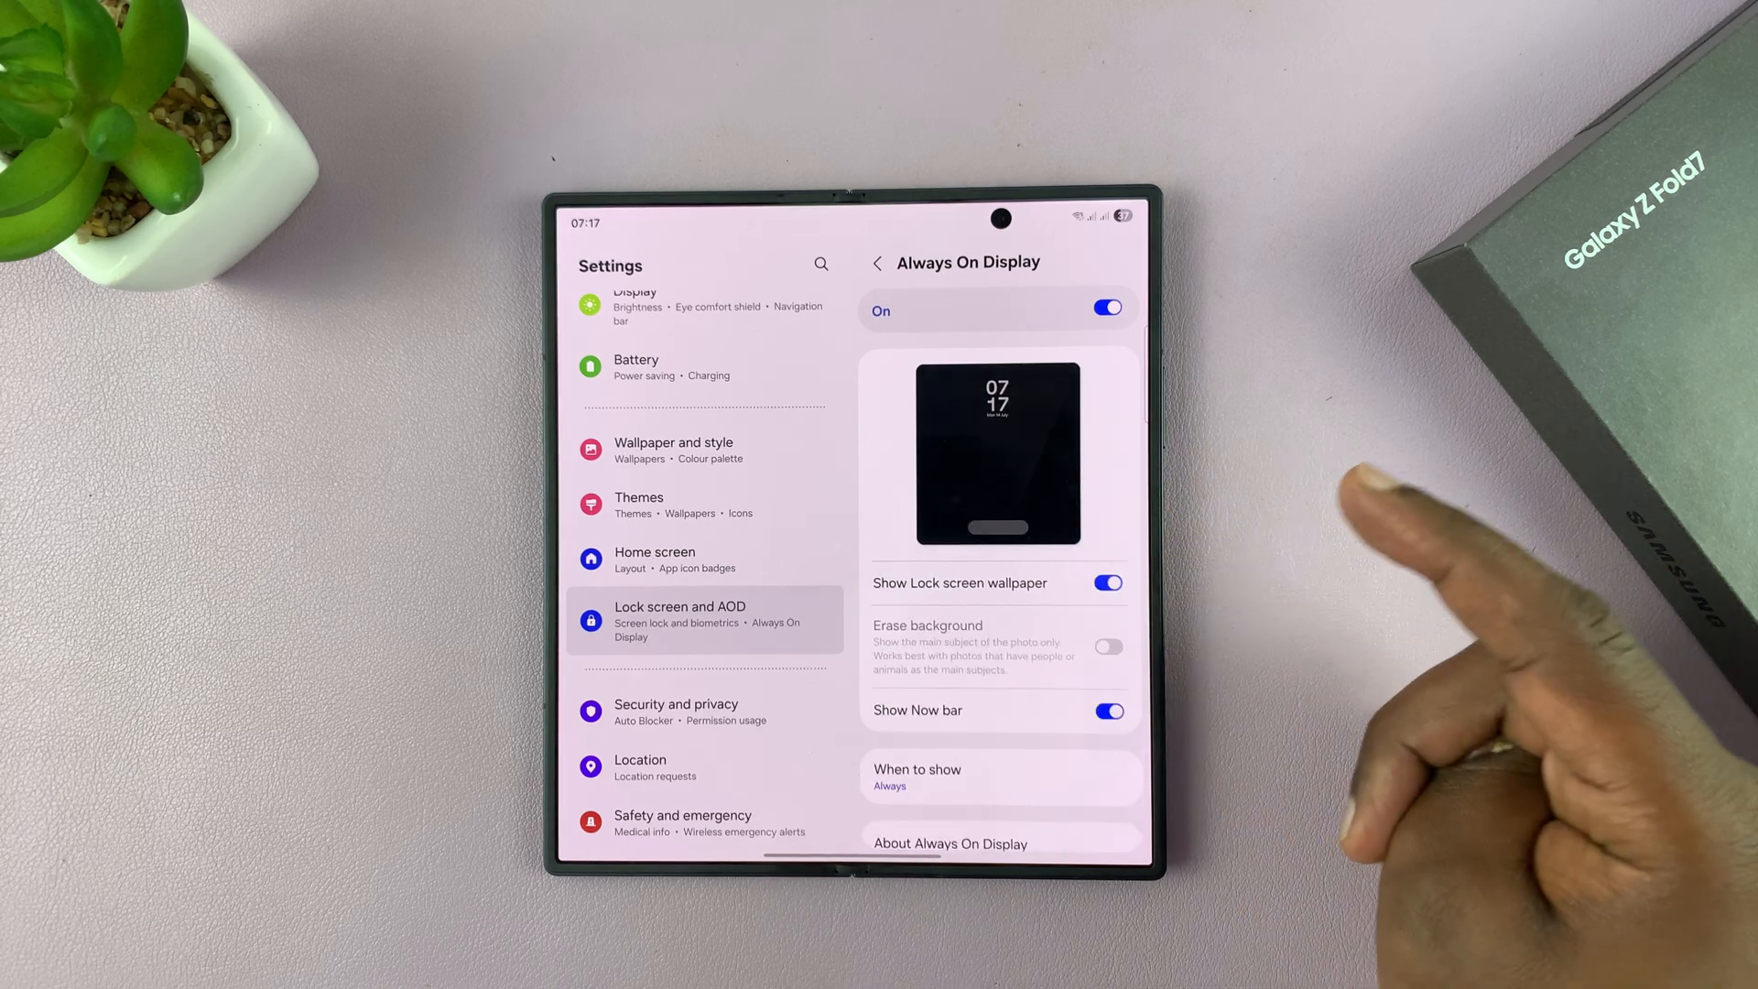
pyautogui.click(1108, 582)
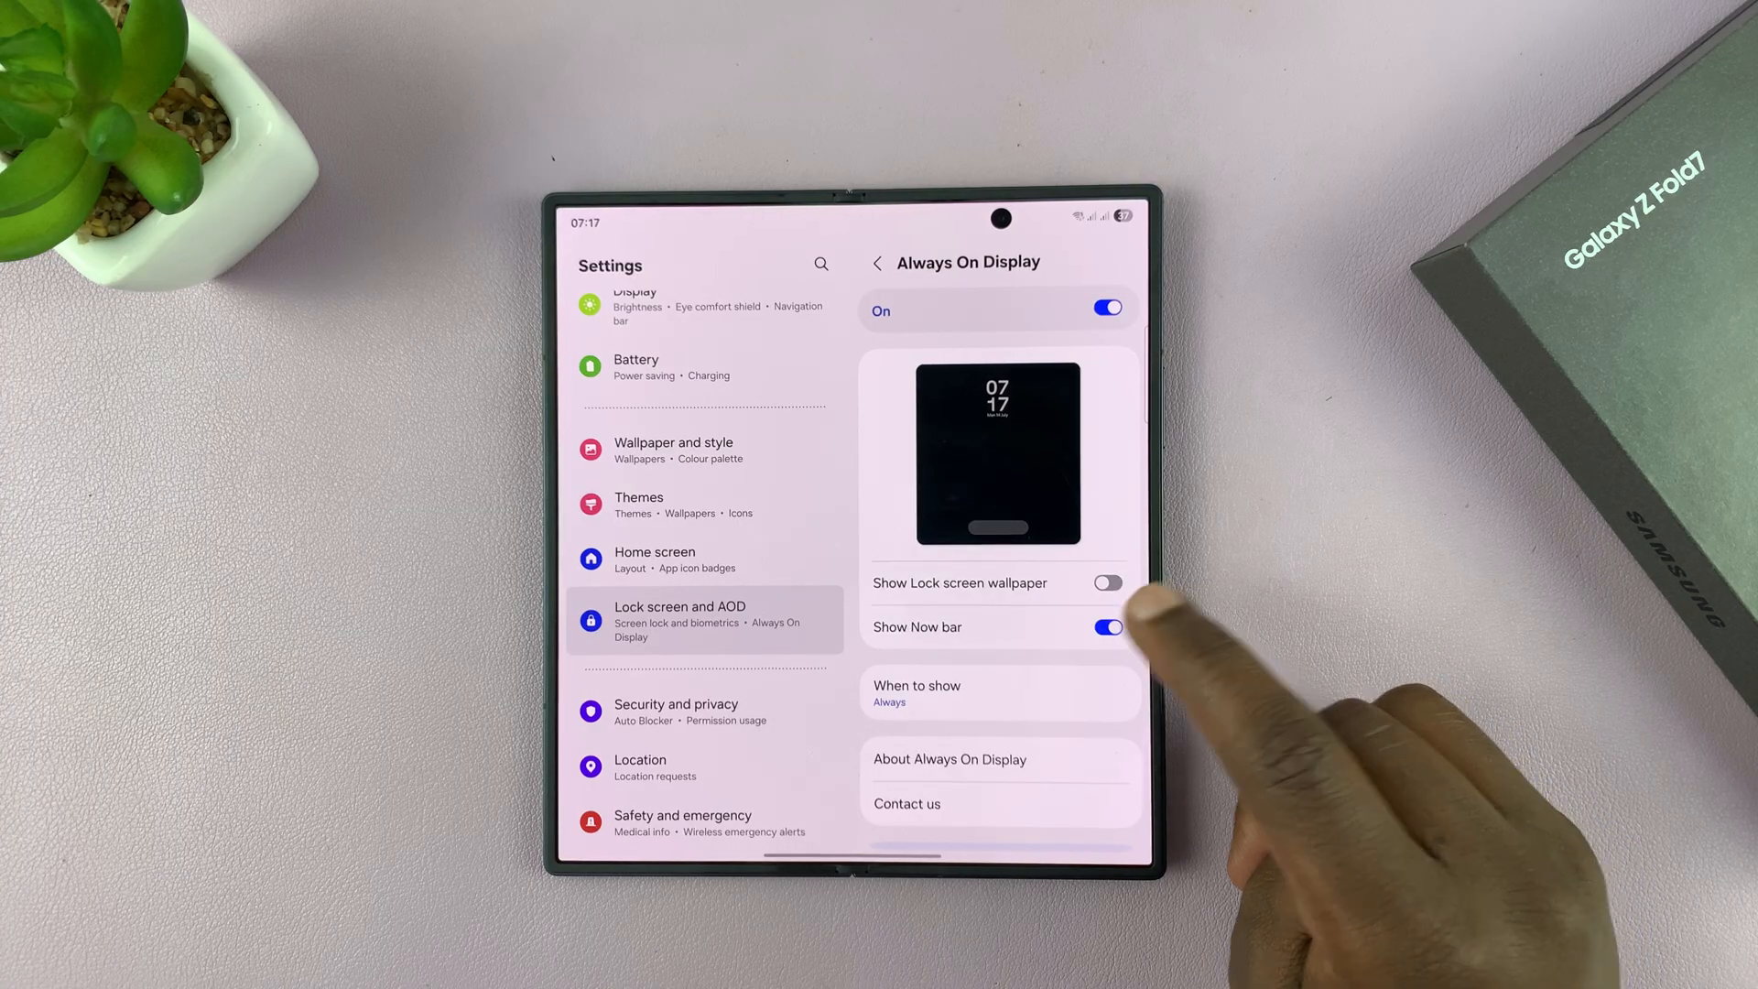
pyautogui.click(1107, 626)
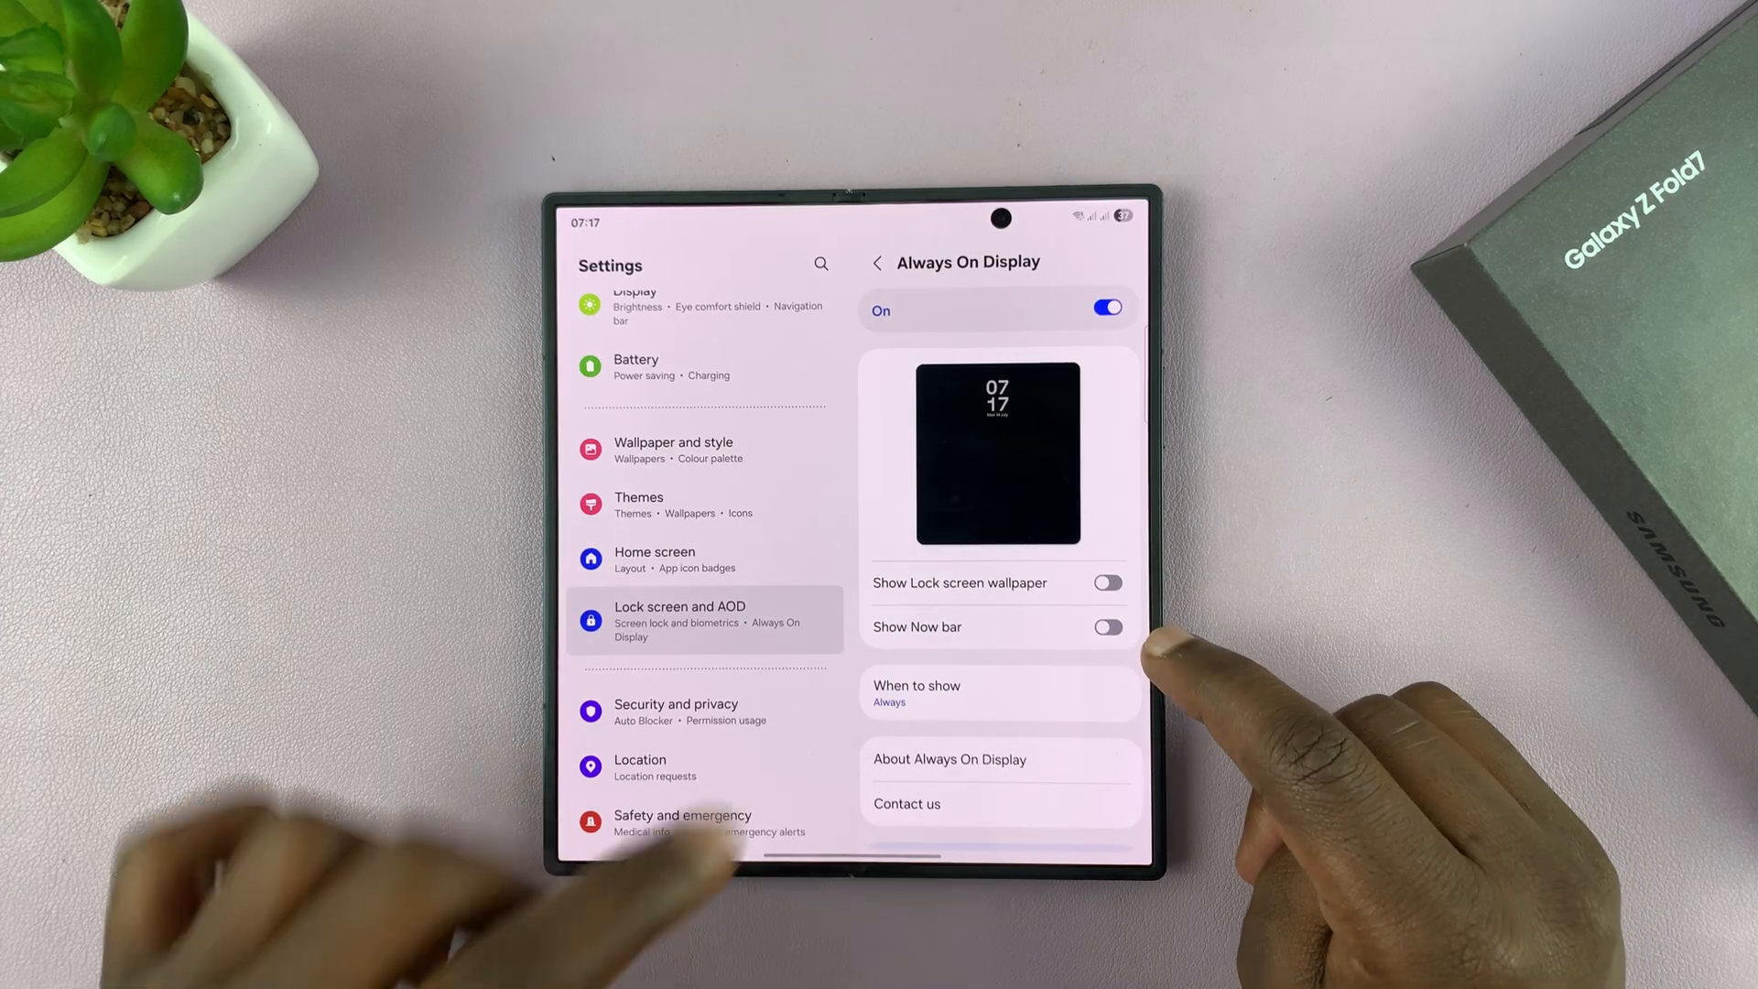
pyautogui.click(1107, 626)
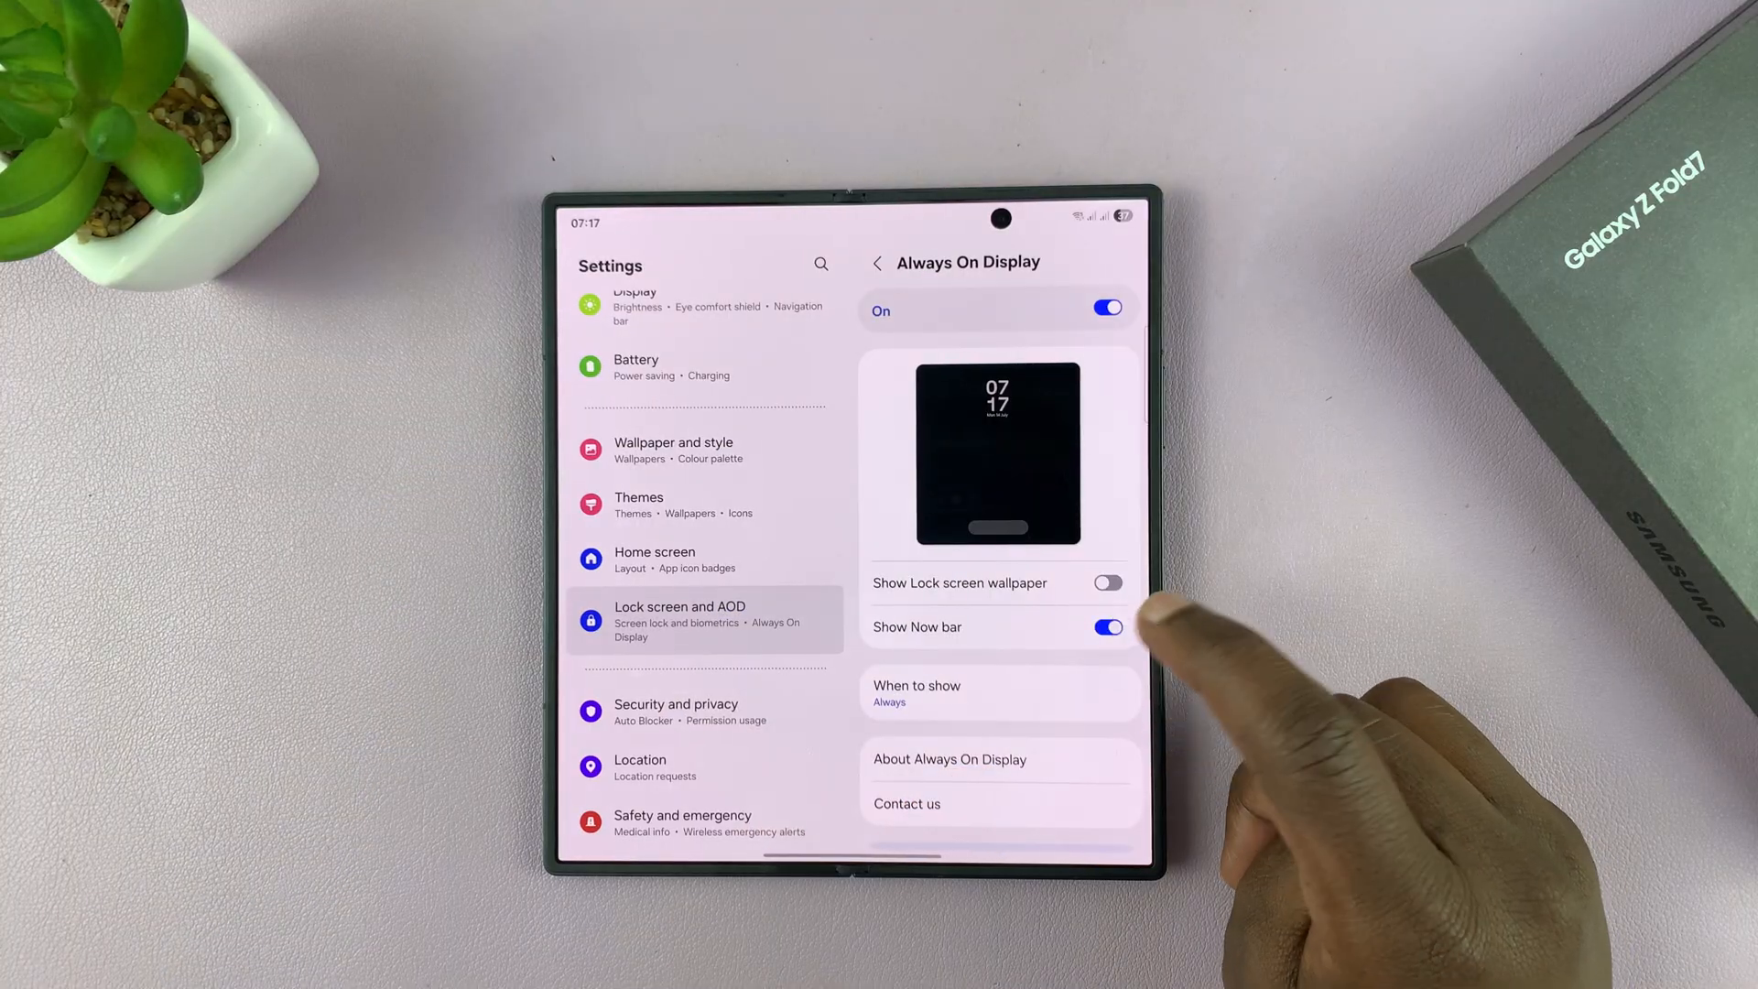
pyautogui.click(1108, 626)
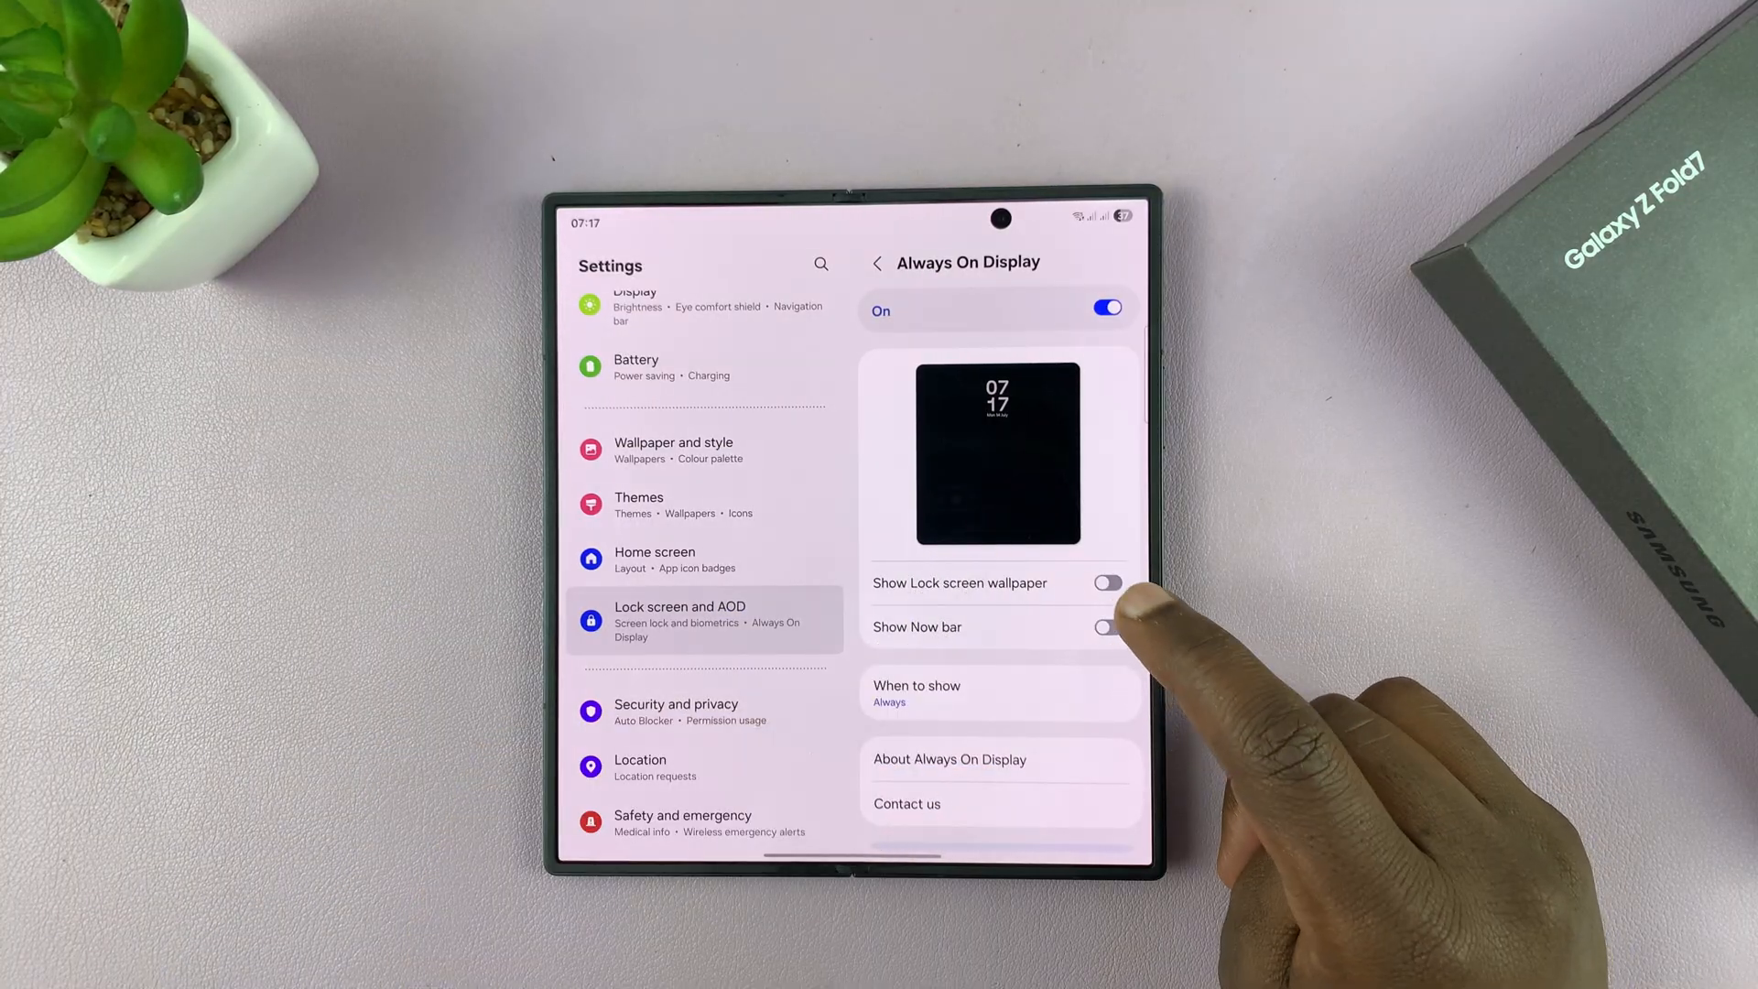
pyautogui.click(1107, 626)
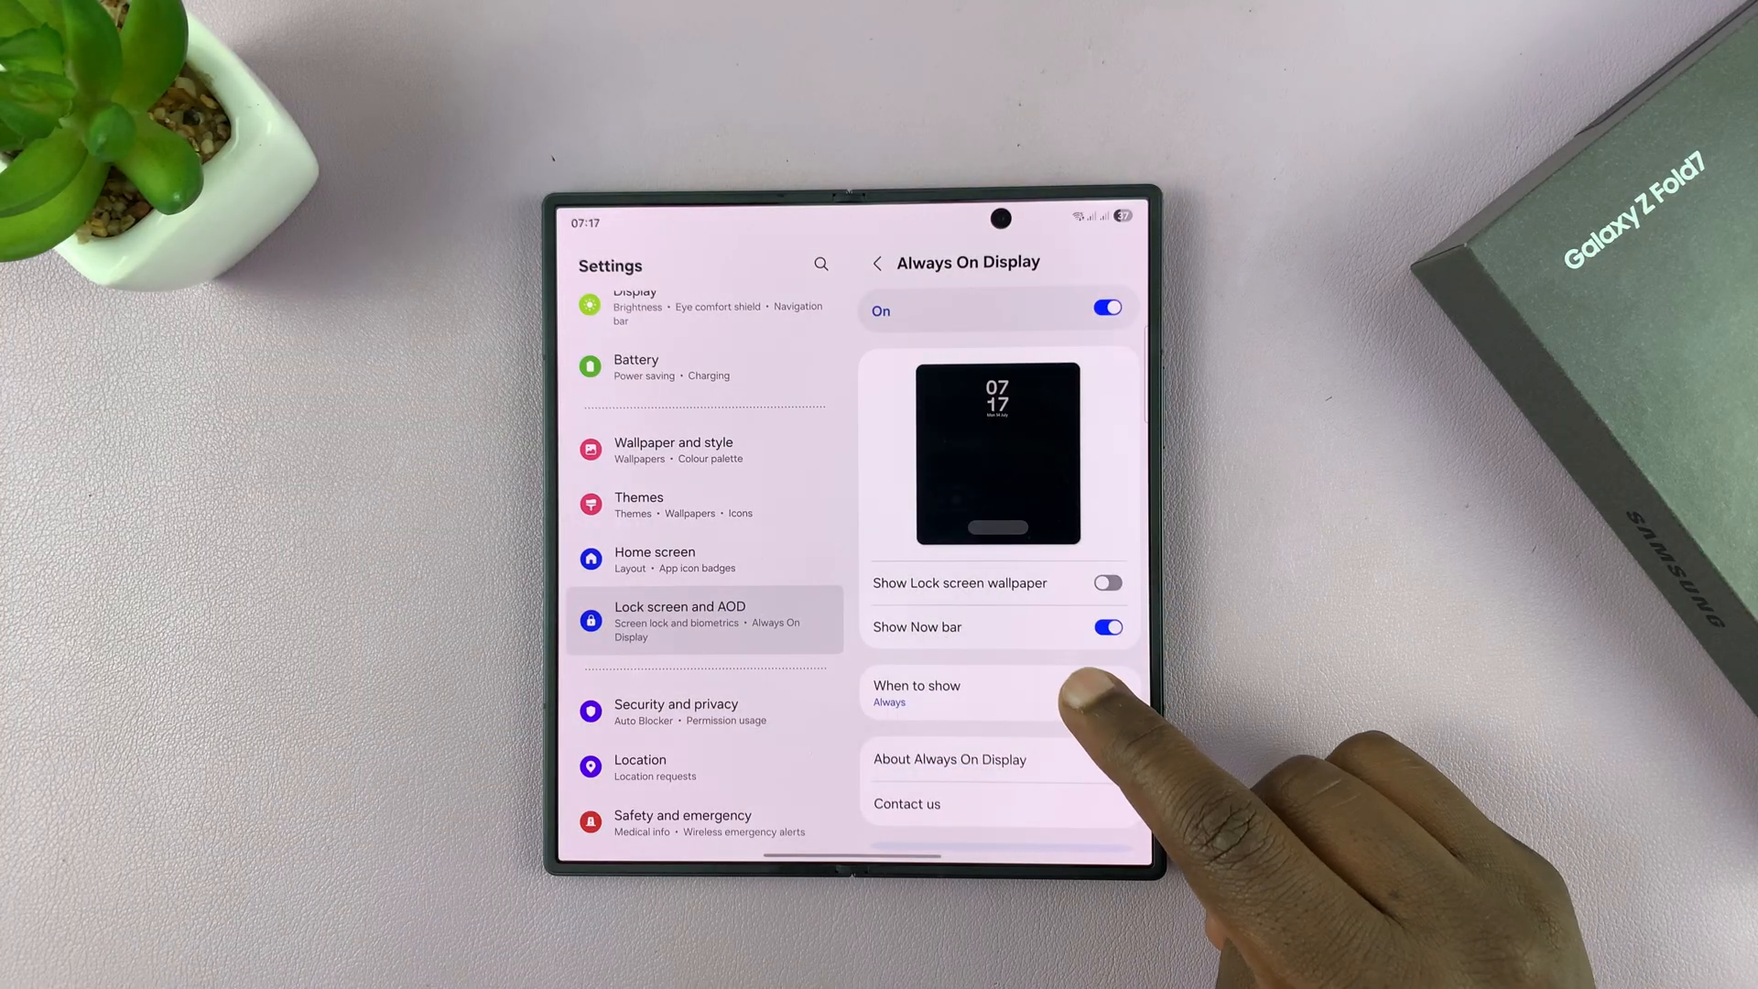
# - Open When to show, try Auto, then return the setting to Always
pyautogui.click(915, 692)
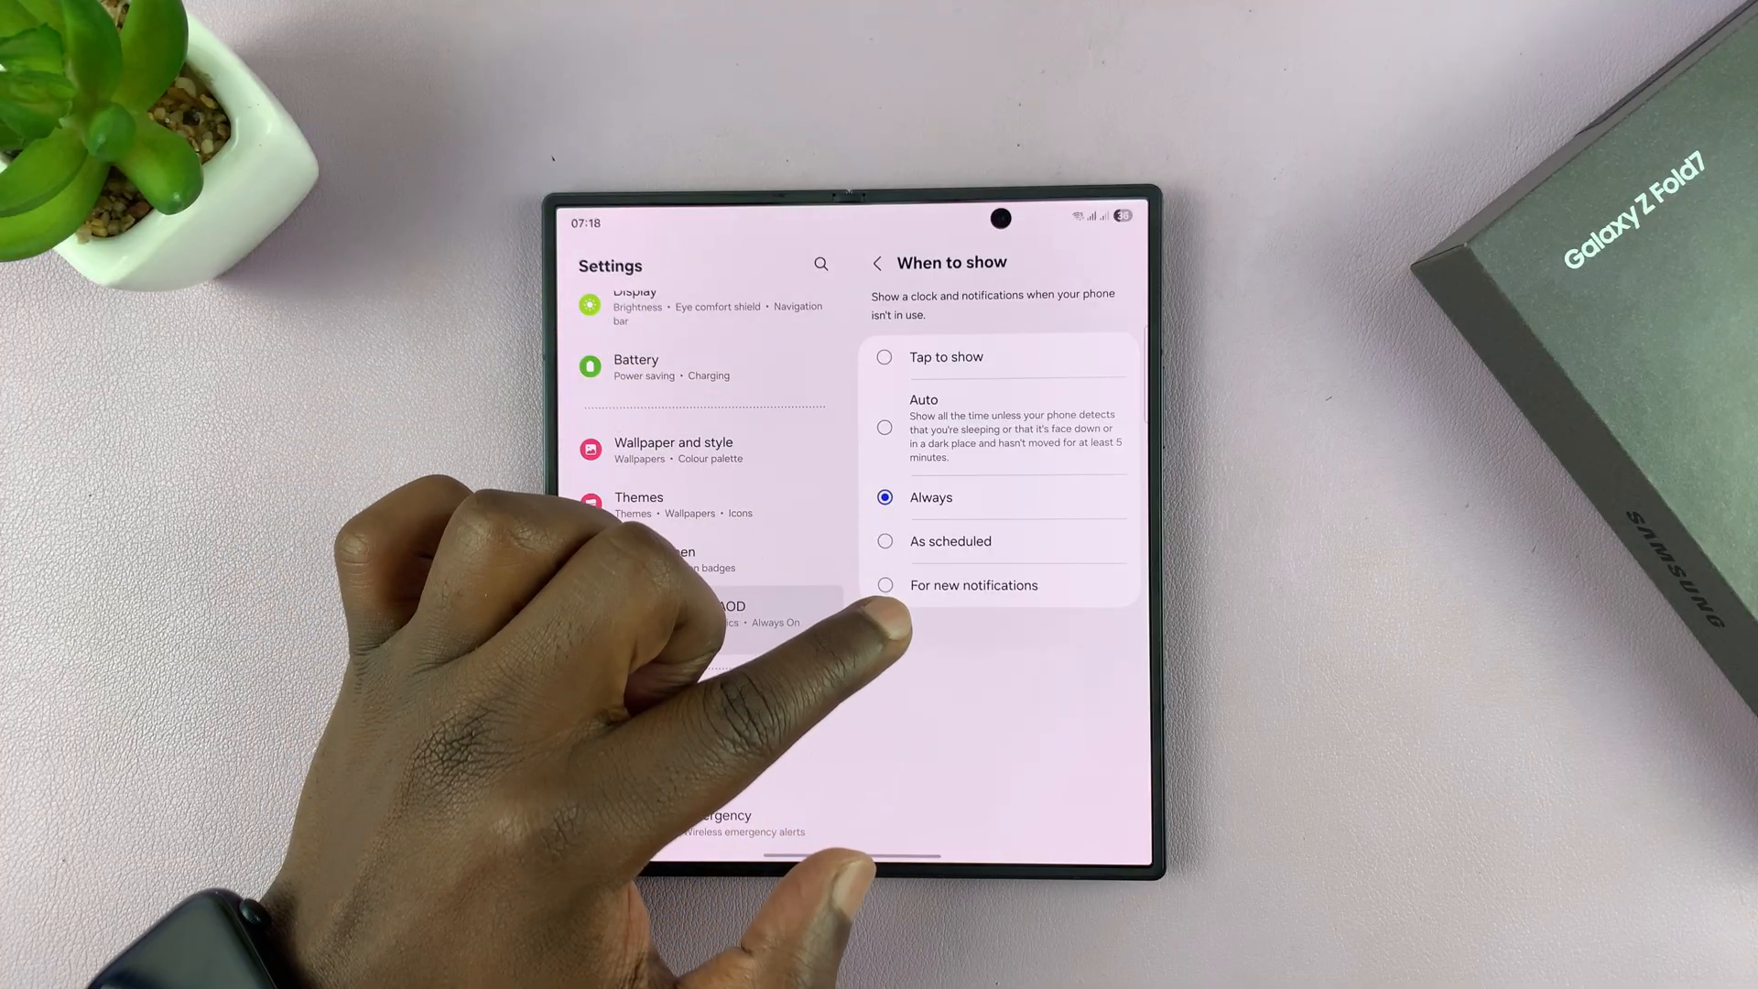
pyautogui.moveTo(886, 628)
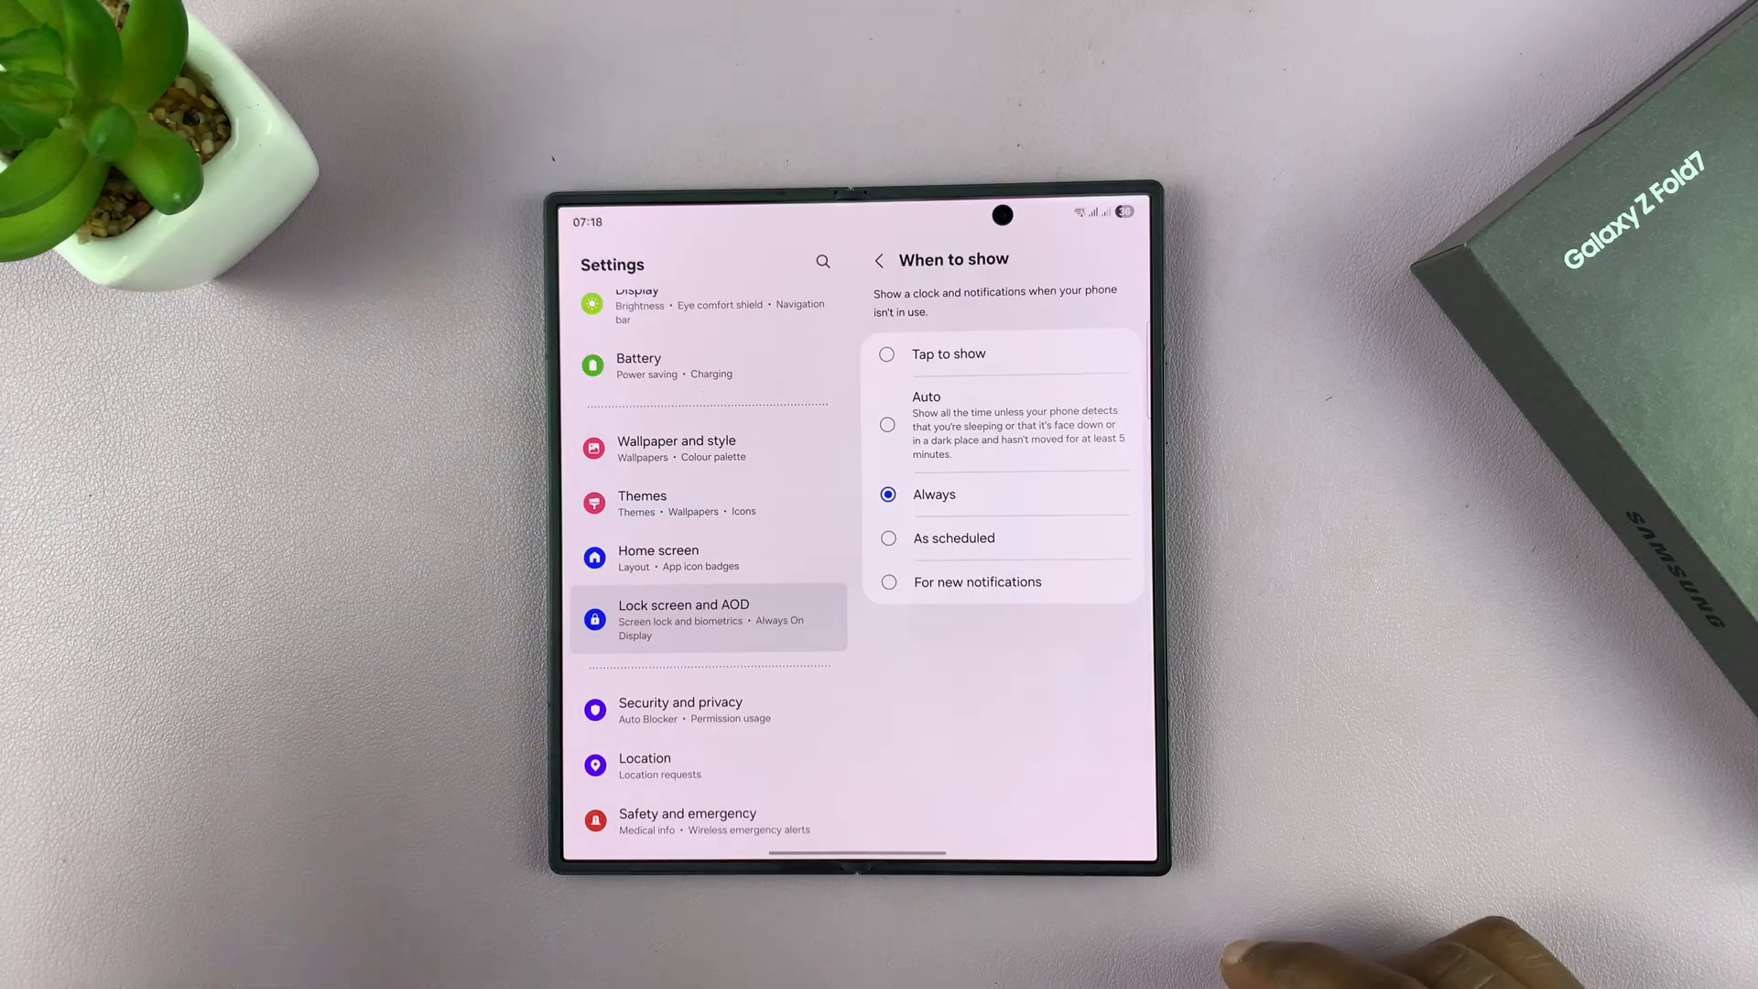
pyautogui.click(888, 423)
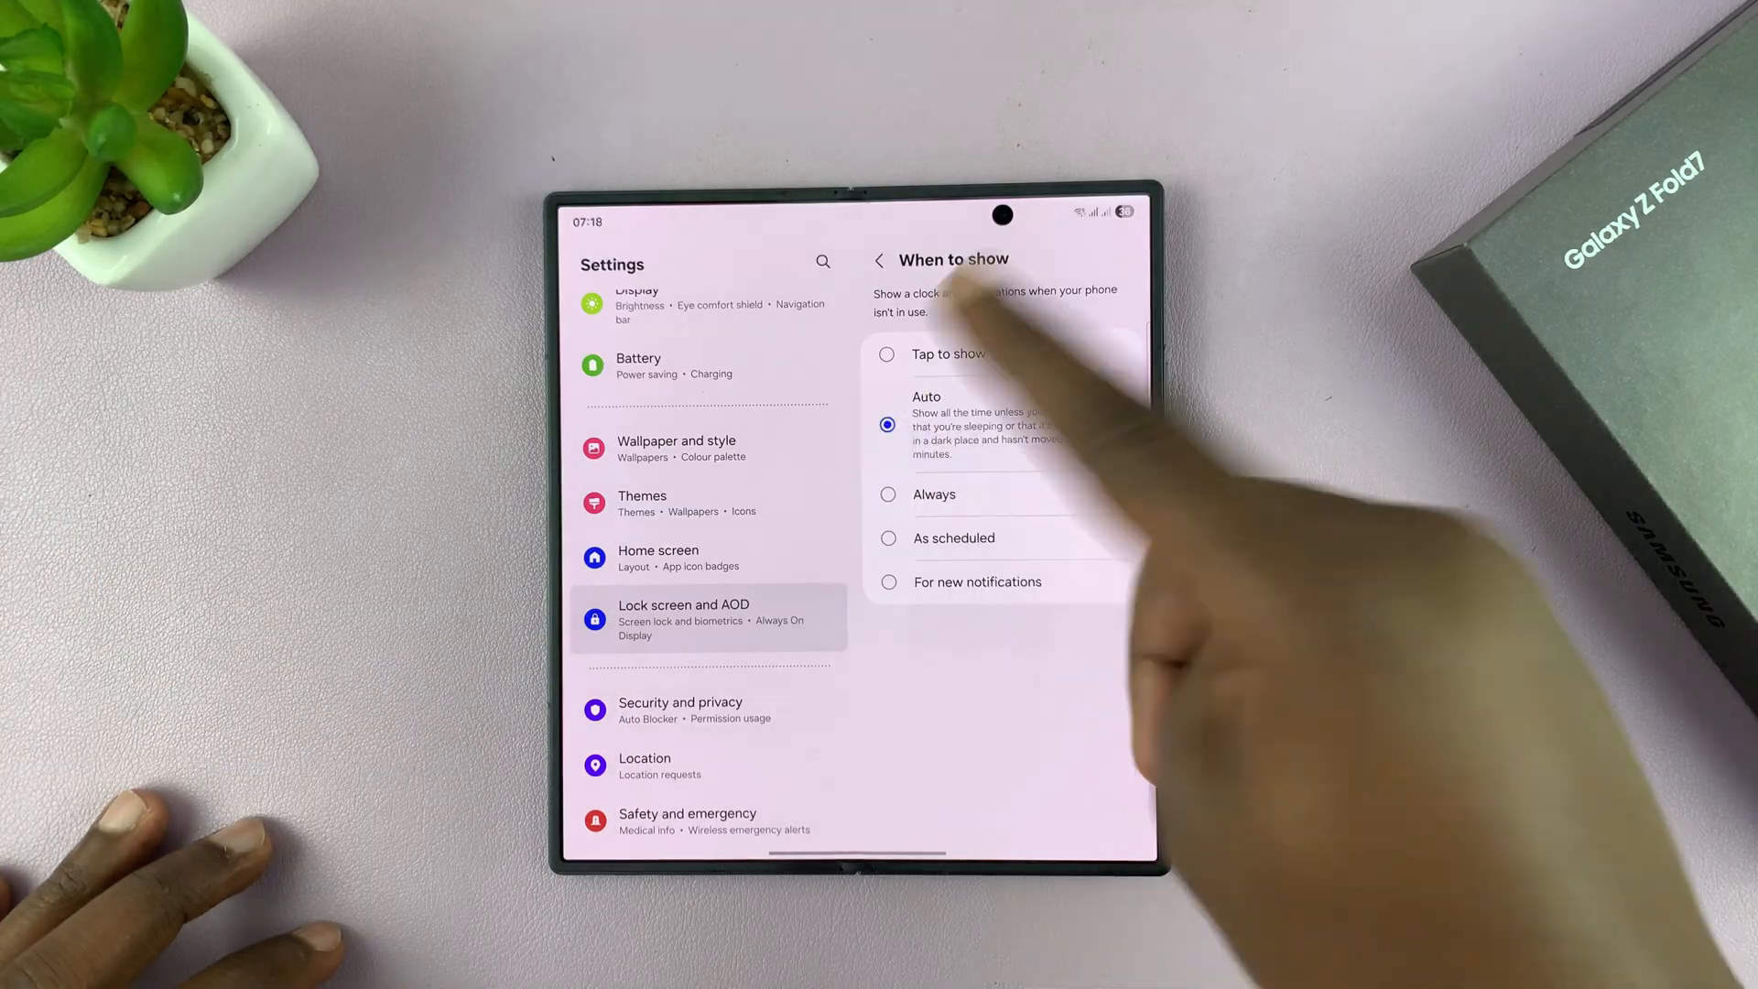
pyautogui.click(888, 495)
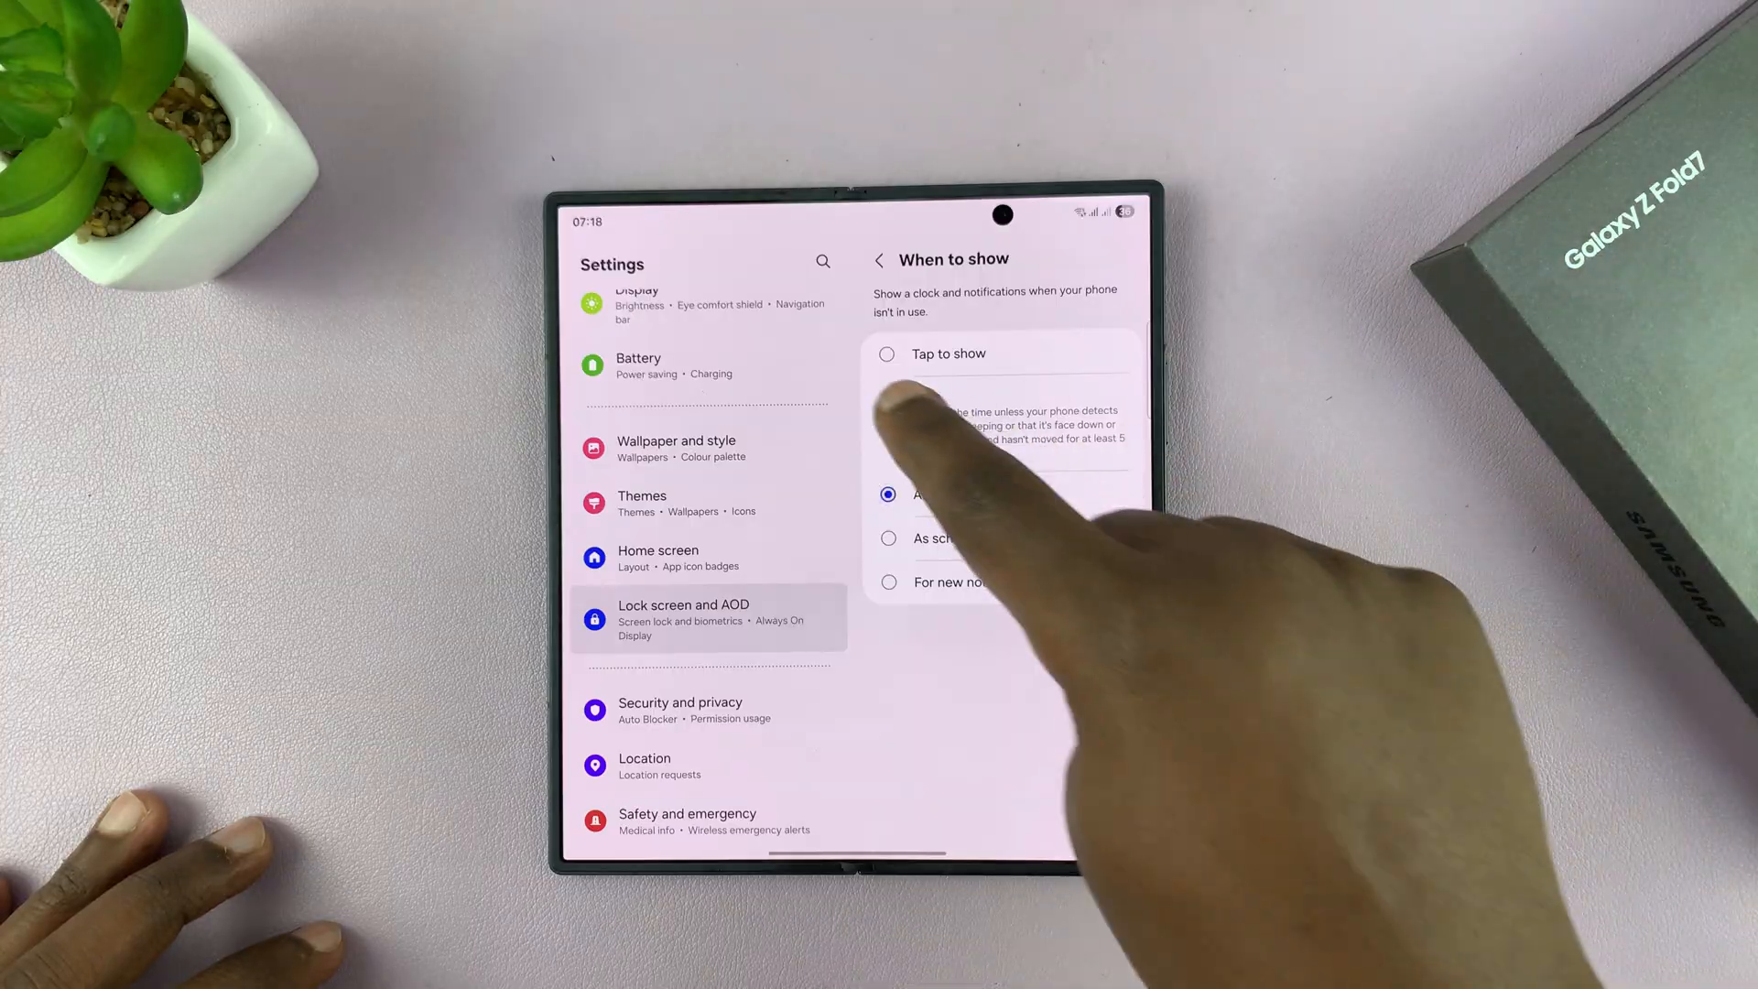